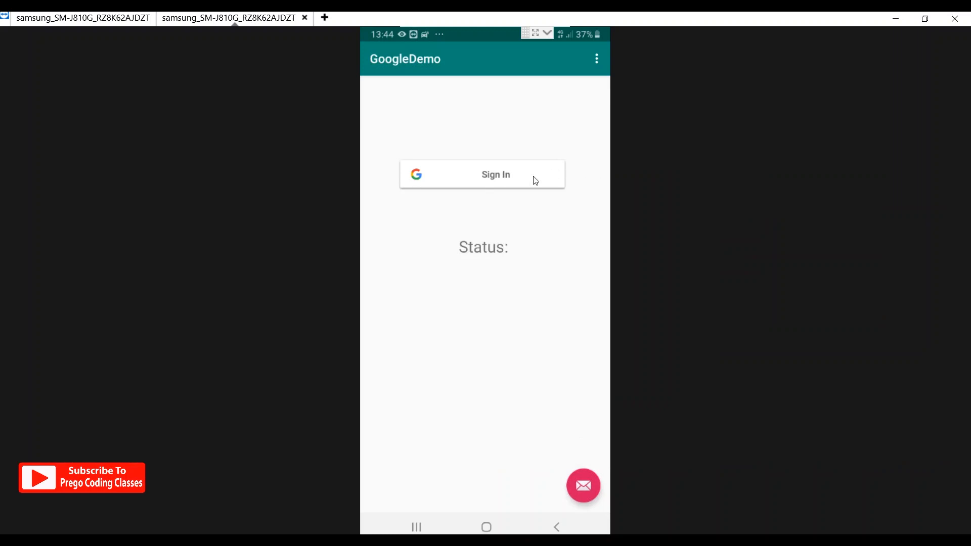
Step: Tap Sign In in the mirrored GoogleDemo app to attempt Google sign-in
{"action": "left_click", "coordinate": [482, 174]}
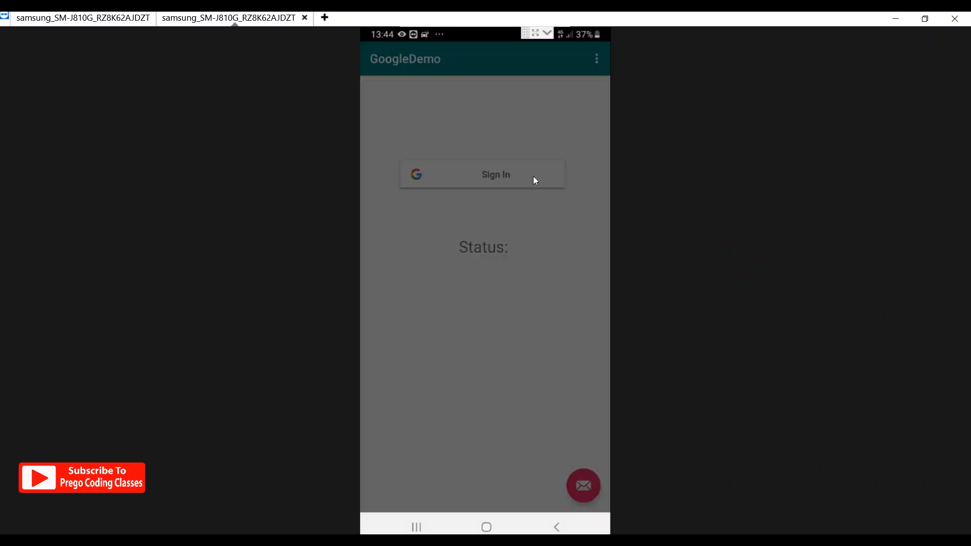
{"action": "left_click", "coordinate": [494, 175]}
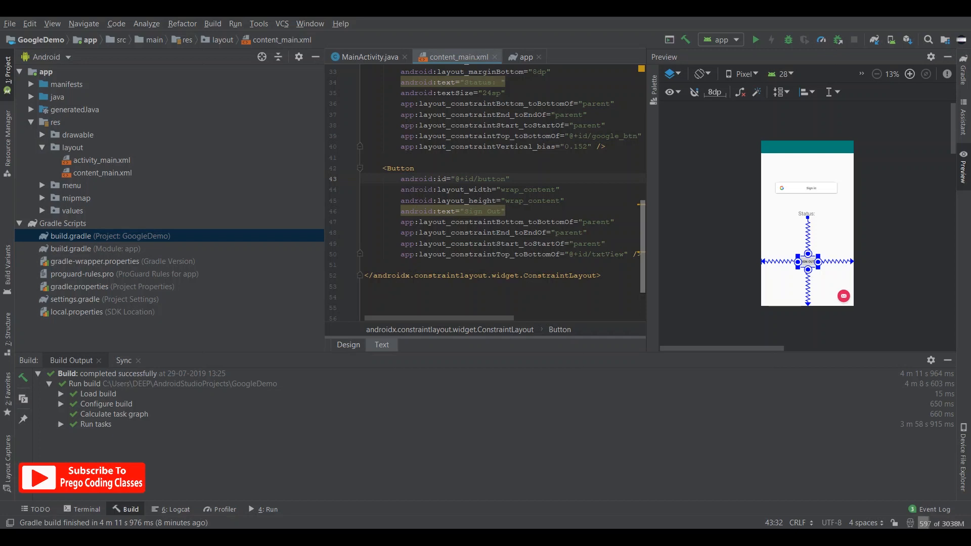
{"action": "left_click", "coordinate": [367, 57]}
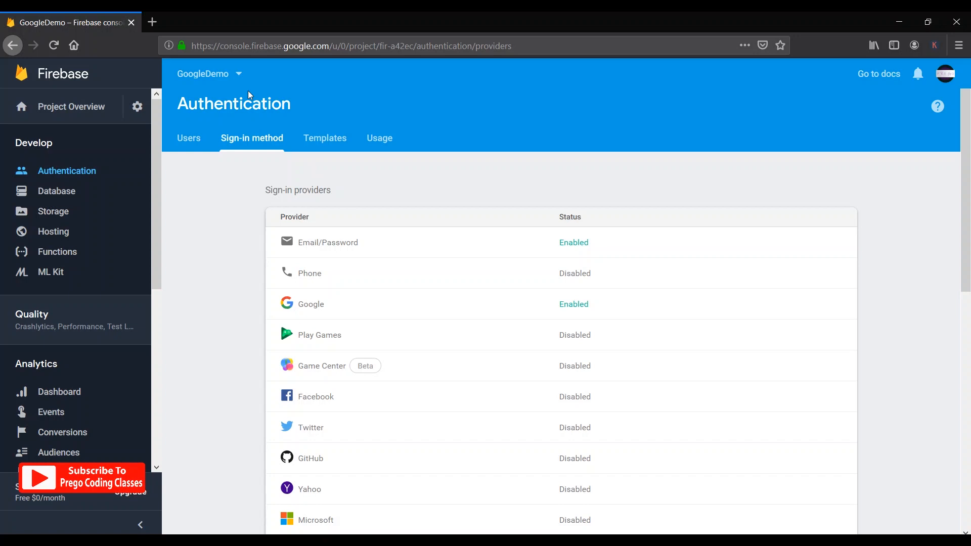
{"action": "mouse_move", "coordinate": [670, 294]}
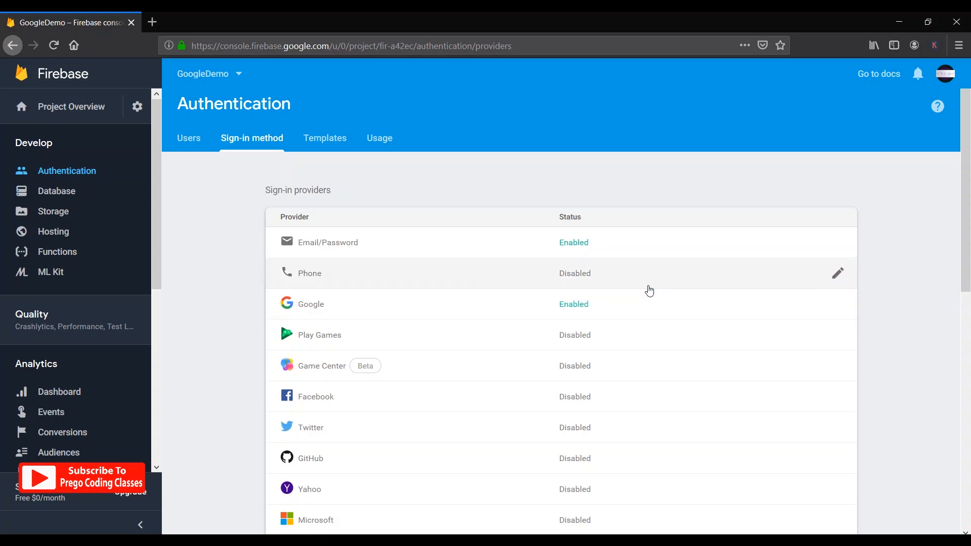
{"action": "mouse_move", "coordinate": [646, 302]}
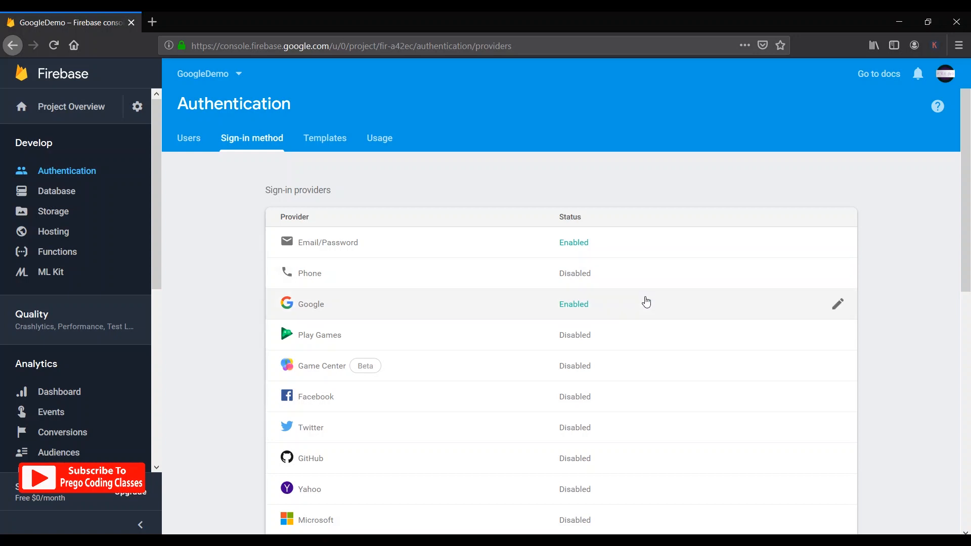
{"action": "mouse_move", "coordinate": [638, 336]}
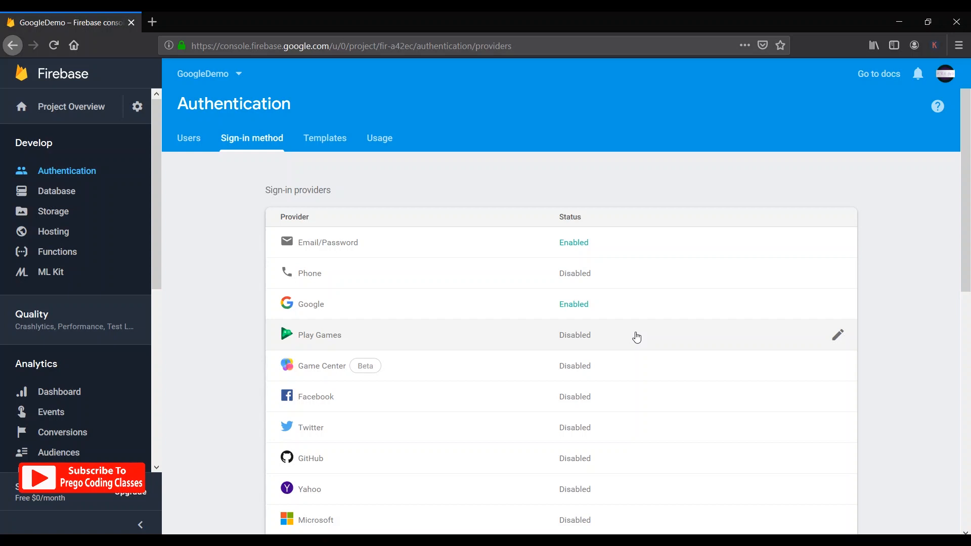
{"action": "mouse_move", "coordinate": [593, 345]}
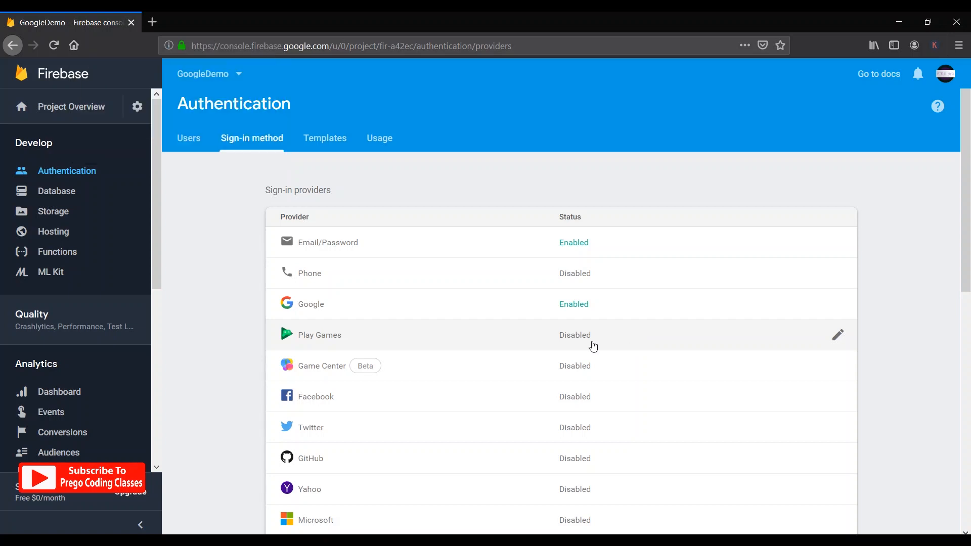
Step: Review the Google provider's public-facing name and support email, then cancel without changes
{"action": "left_click", "coordinate": [311, 303]}
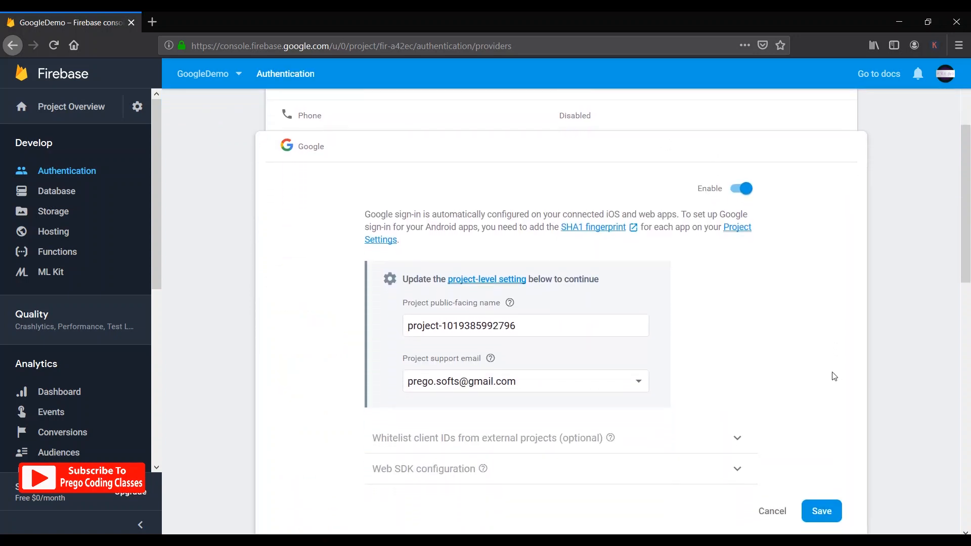
{"action": "mouse_move", "coordinate": [534, 372]}
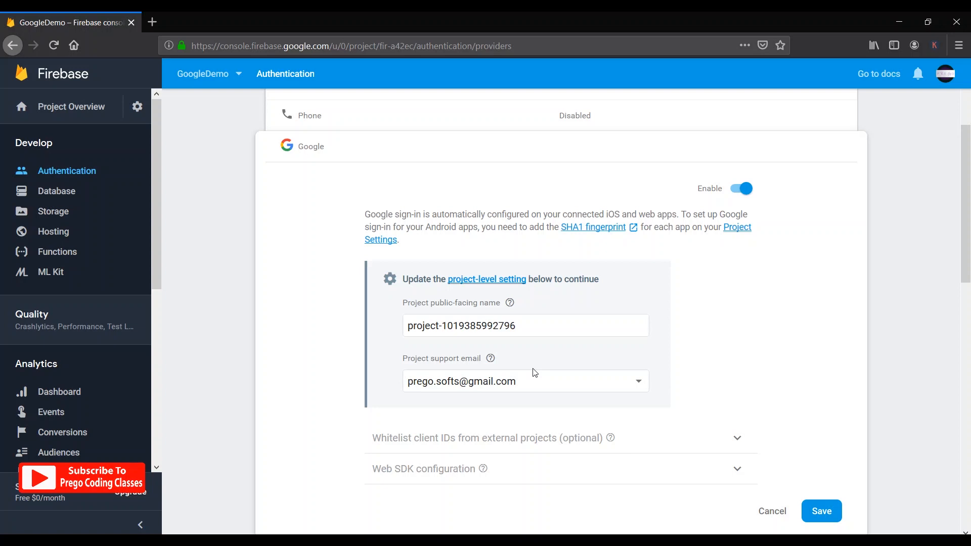
{"action": "mouse_move", "coordinate": [425, 391]}
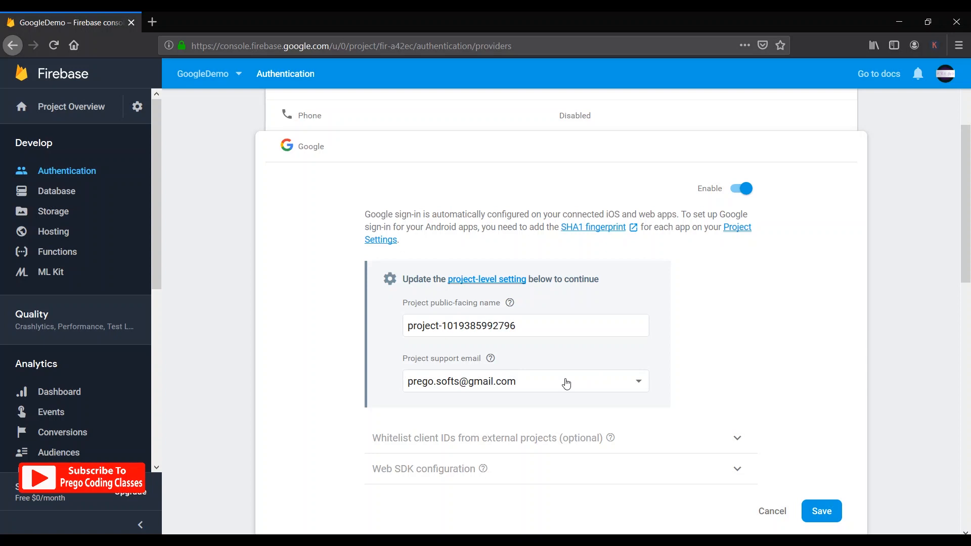
{"action": "mouse_move", "coordinate": [839, 419]}
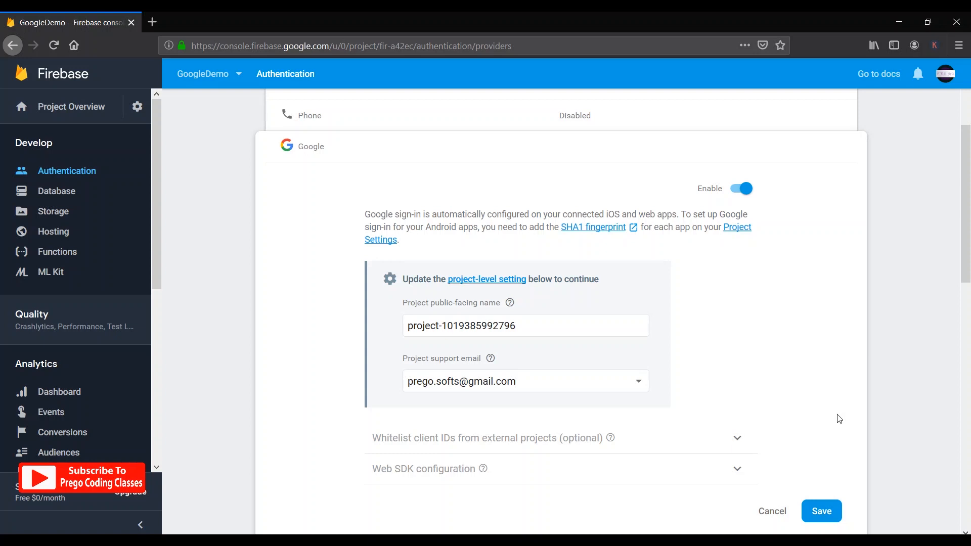
{"action": "left_click", "coordinate": [821, 511]}
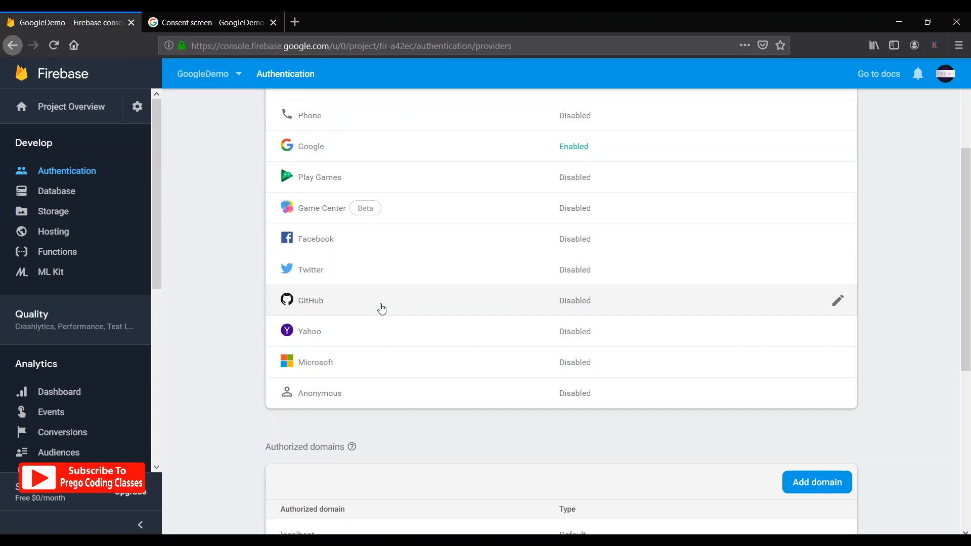
Step: Show the OAuth consent screen and search the project selector for 'Go', keeping GoogleDemo selected
{"action": "left_click", "coordinate": [208, 23]}
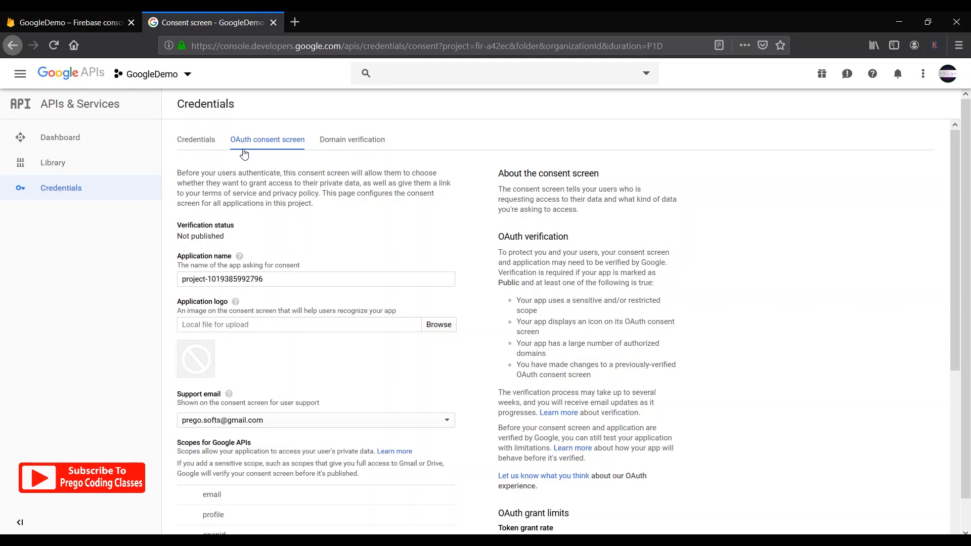
{"action": "mouse_move", "coordinate": [151, 74]}
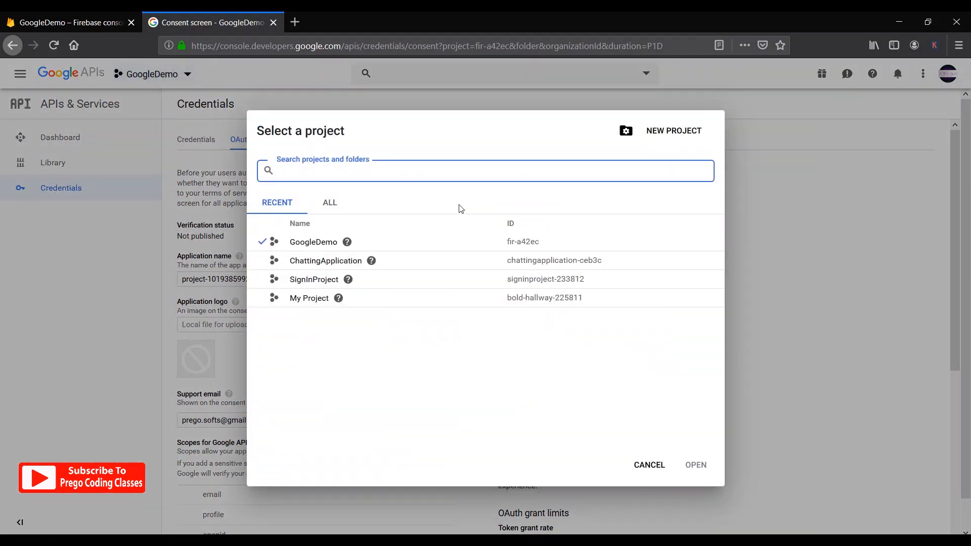
{"action": "left_click", "coordinate": [485, 170]}
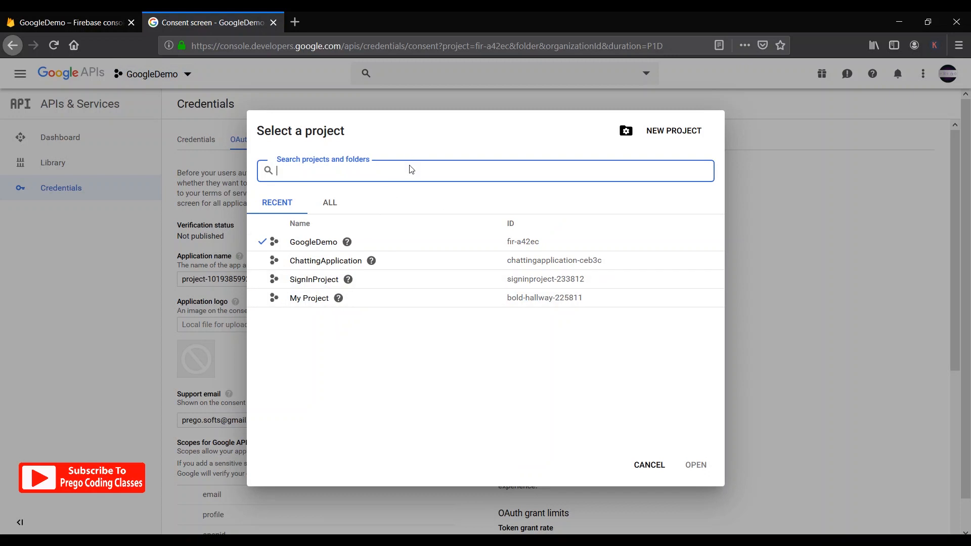
{"action": "type", "text": "Go"}
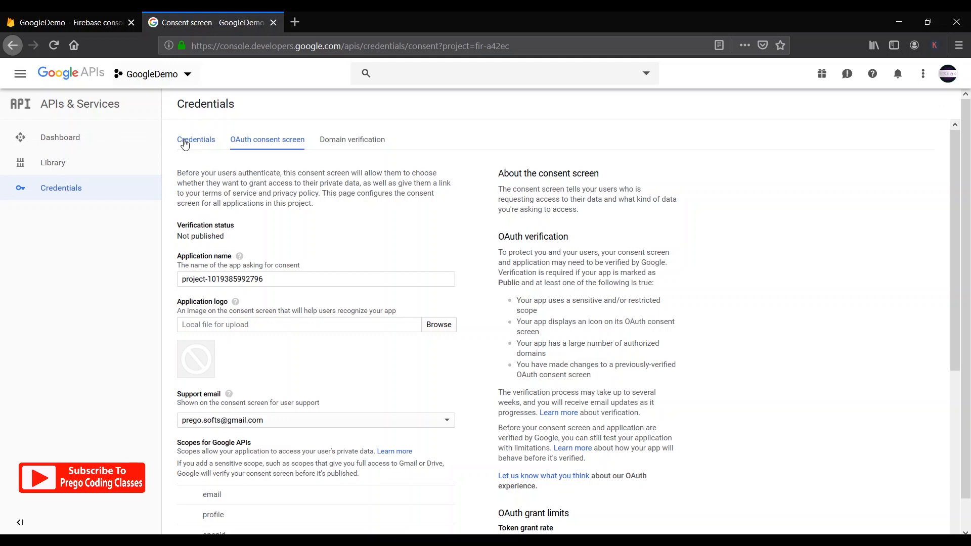
Step: Check the Credentials API keys and client IDs, then scroll the consent screen to Authorized domains
{"action": "left_click", "coordinate": [195, 140]}
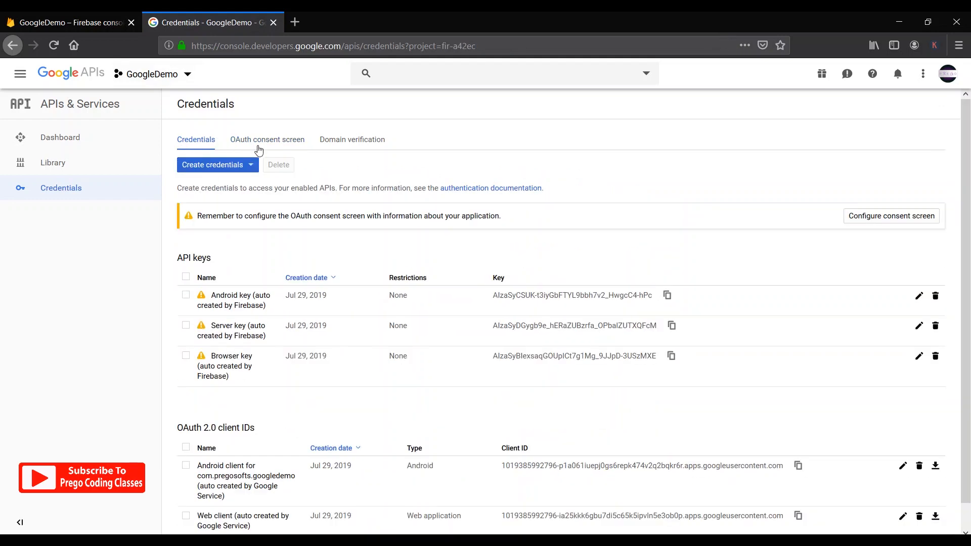
{"action": "mouse_move", "coordinate": [267, 139]}
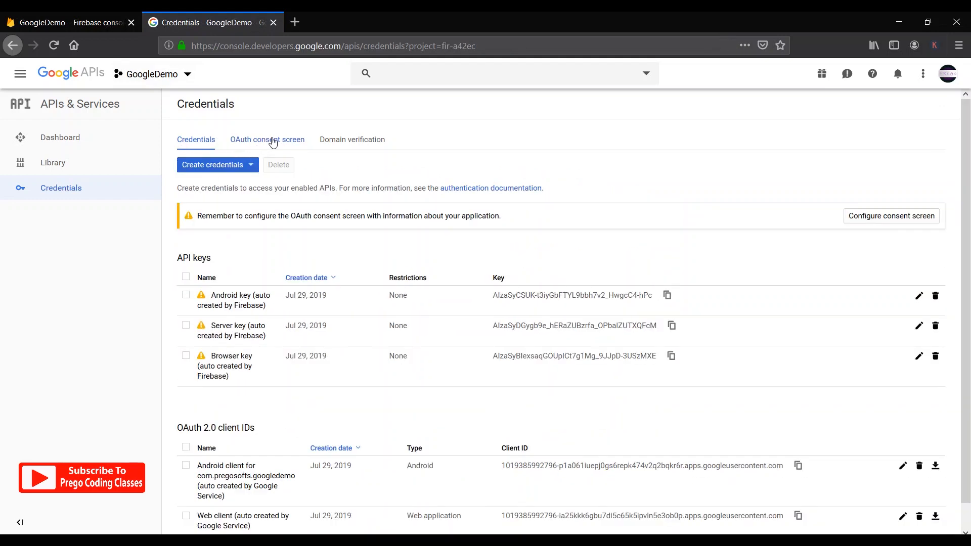
{"action": "left_click", "coordinate": [267, 139]}
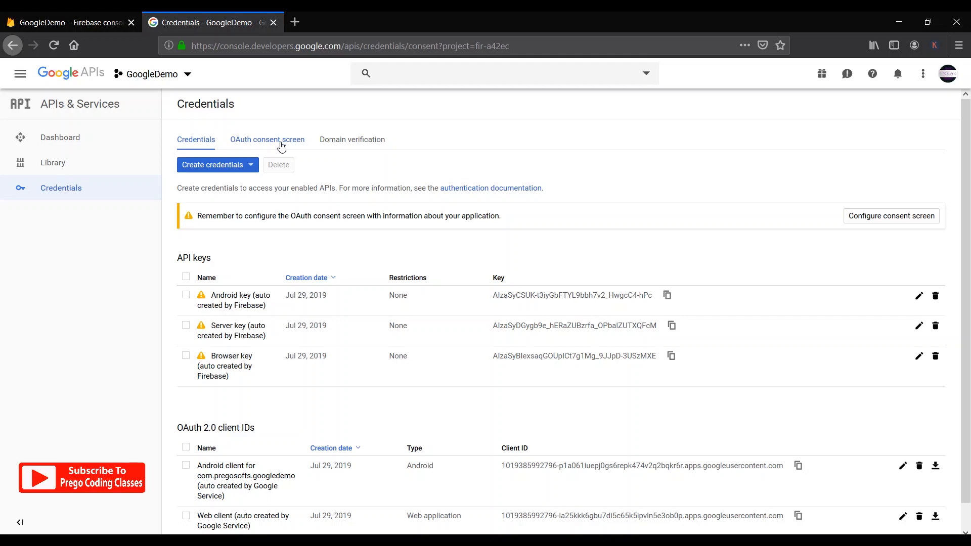
{"action": "left_click", "coordinate": [267, 140]}
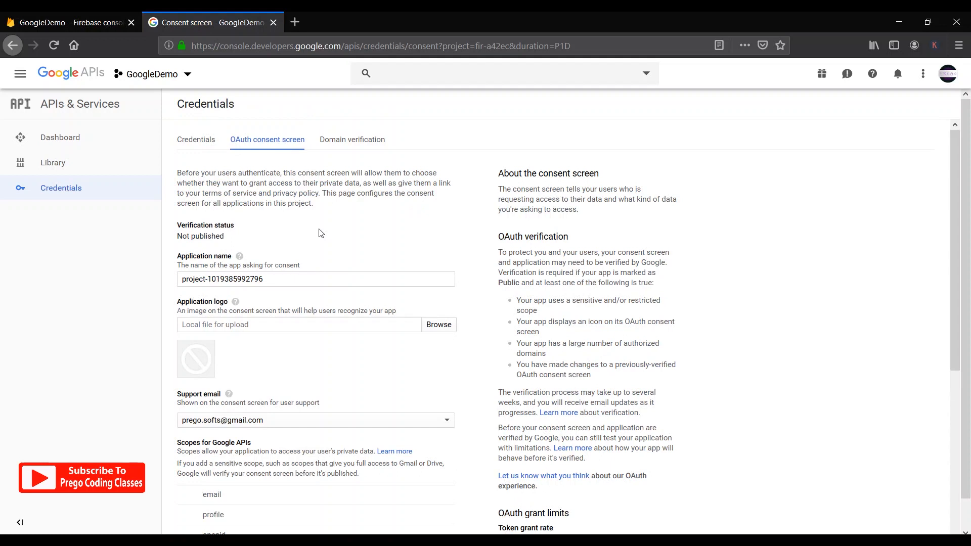
{"action": "scroll", "scroll_direction": "down", "scroll_amount": 3}
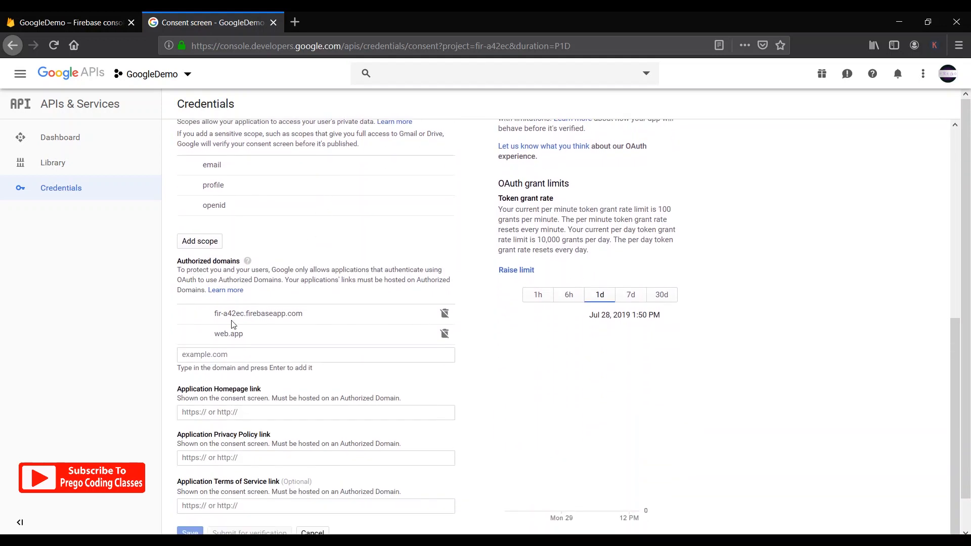
{"action": "mouse_move", "coordinate": [210, 265]}
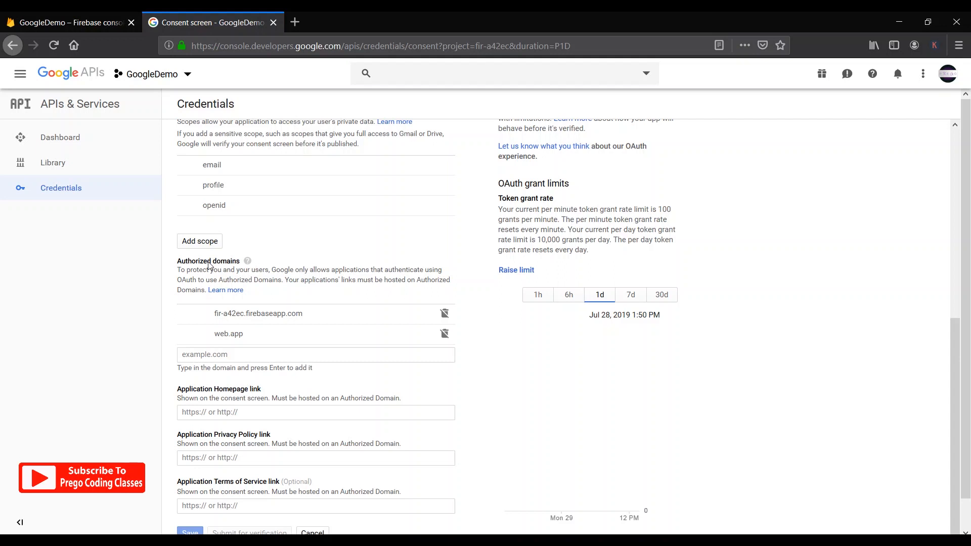
Step: Scroll the Firebase Sign-in method page to authorized domains: localhost, fir-a42ec.firebaseapp.com, fir-a42ec.web.app
{"action": "left_click", "coordinate": [68, 22]}
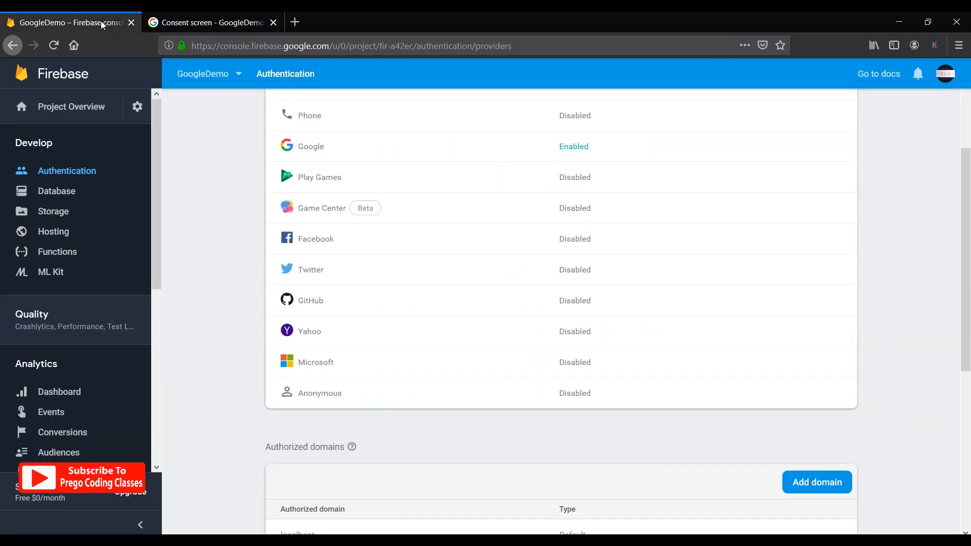
{"action": "scroll", "scroll_direction": "down", "scroll_amount": 3}
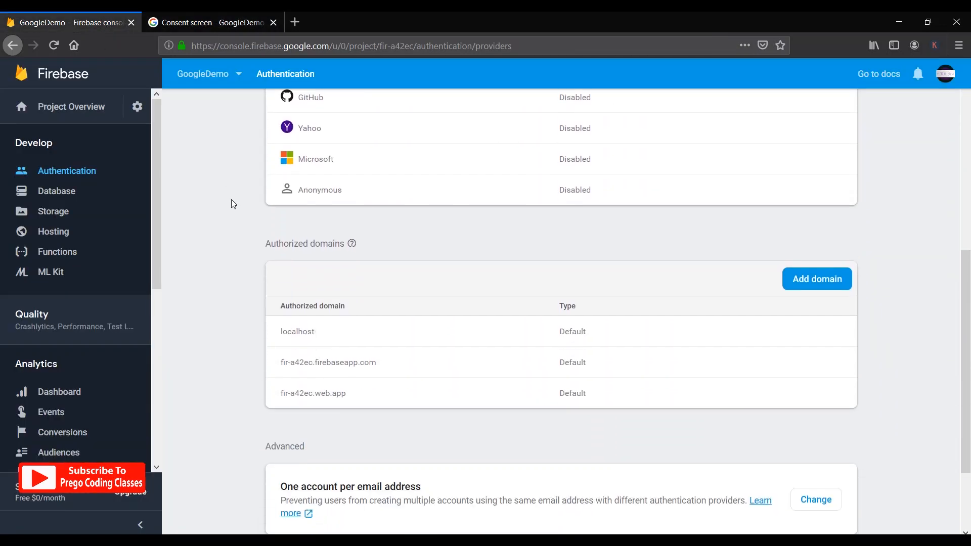
{"action": "scroll", "scroll_direction": "down", "scroll_amount": 3}
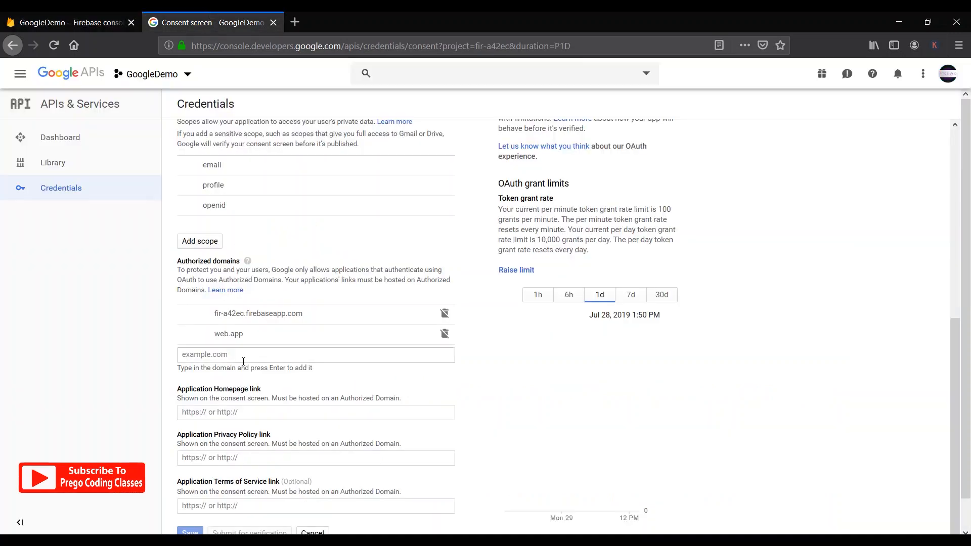
{"action": "mouse_move", "coordinate": [251, 342]}
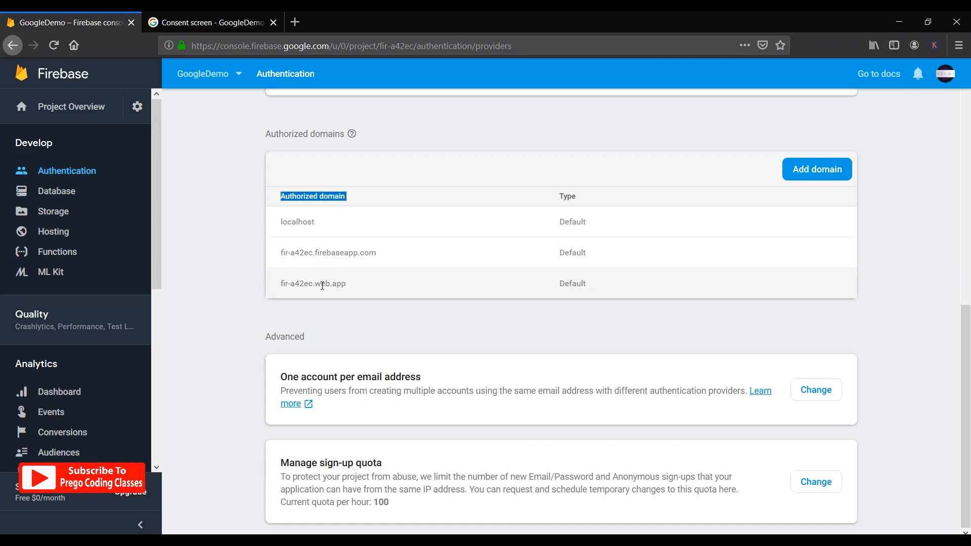
{"action": "left_click", "coordinate": [207, 23]}
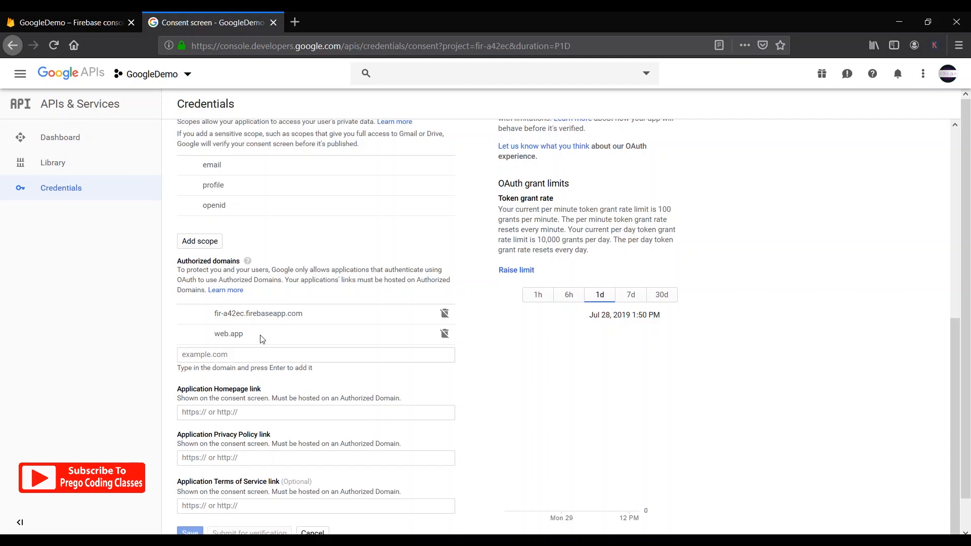
{"action": "mouse_move", "coordinate": [224, 327]}
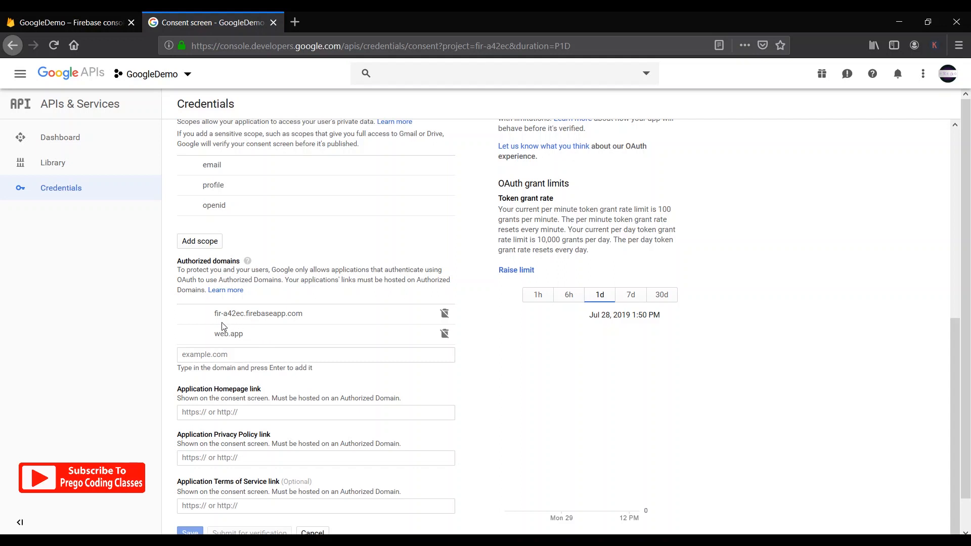
{"action": "mouse_move", "coordinate": [214, 340]}
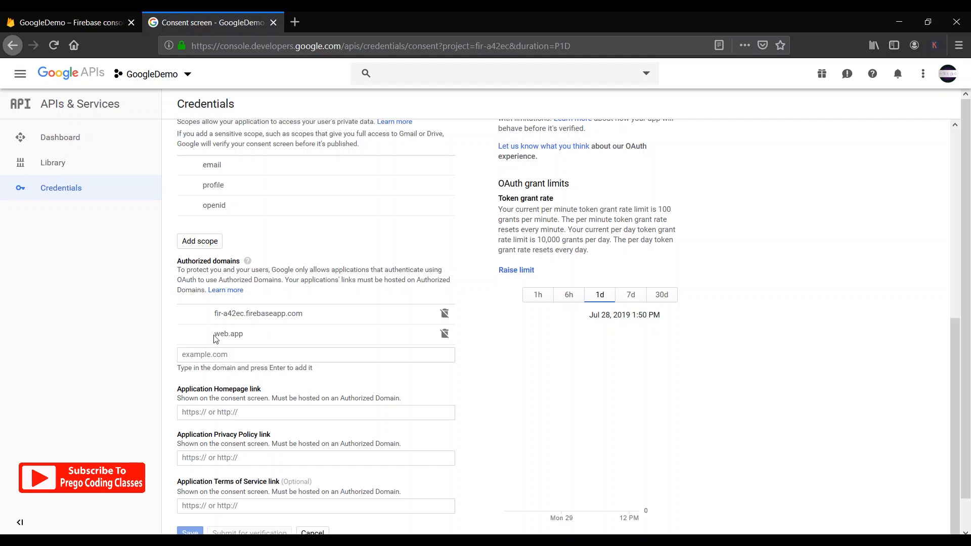
{"action": "double_click", "coordinate": [229, 333]}
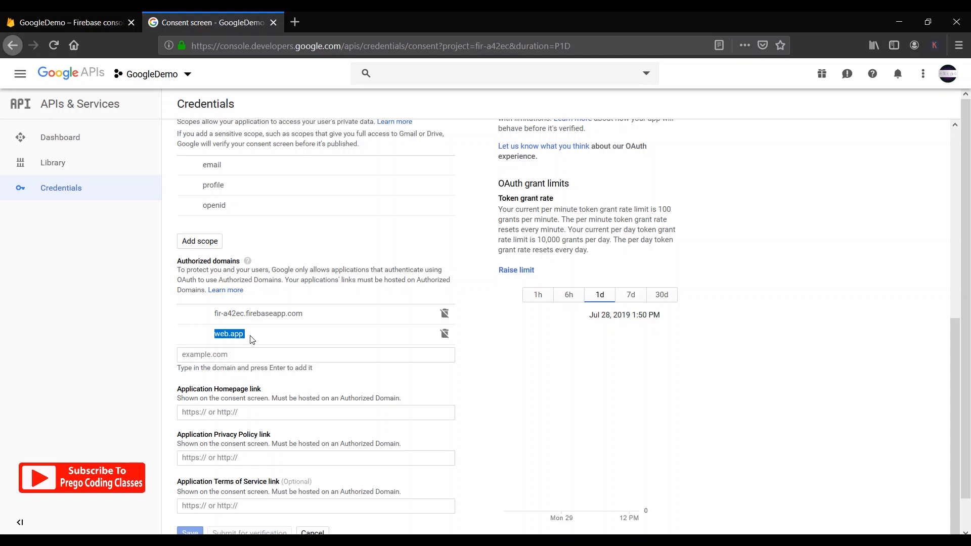
{"action": "mouse_move", "coordinate": [214, 318]}
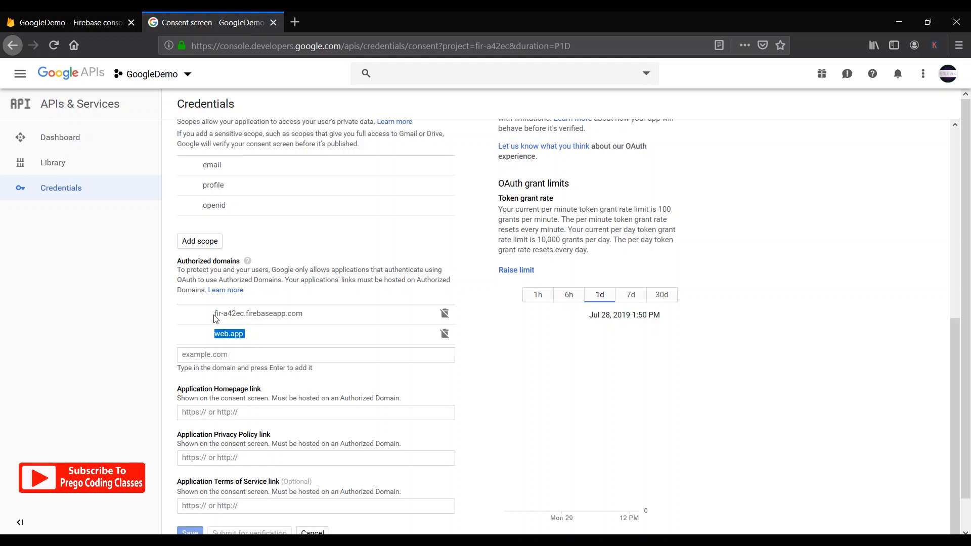
{"action": "left_click", "coordinate": [64, 22]}
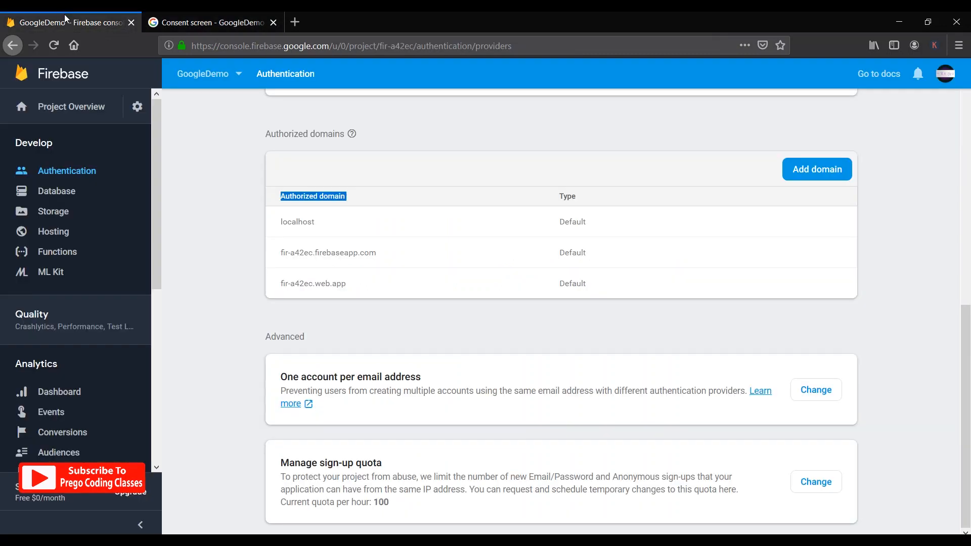
{"action": "left_click", "coordinate": [210, 22]}
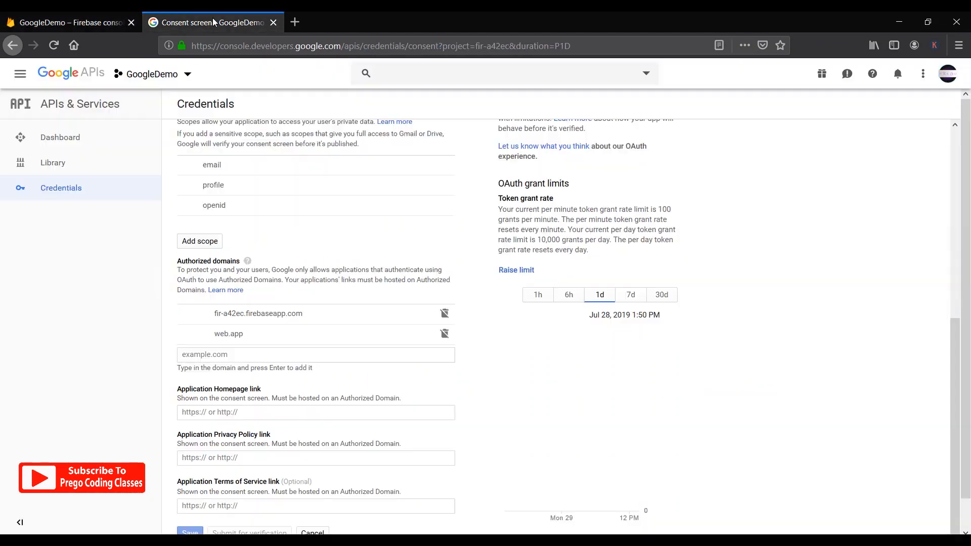
{"action": "mouse_move", "coordinate": [280, 254]}
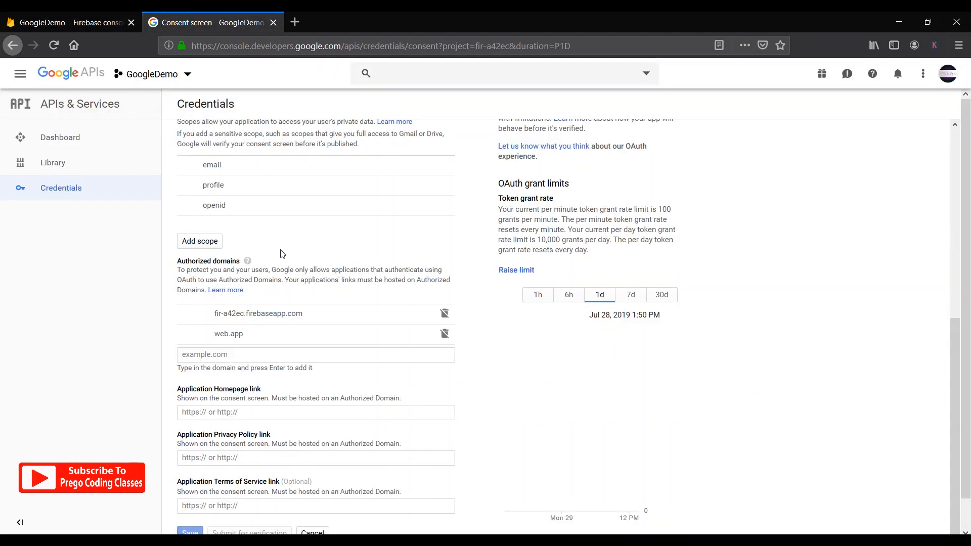
{"action": "mouse_move", "coordinate": [351, 312]}
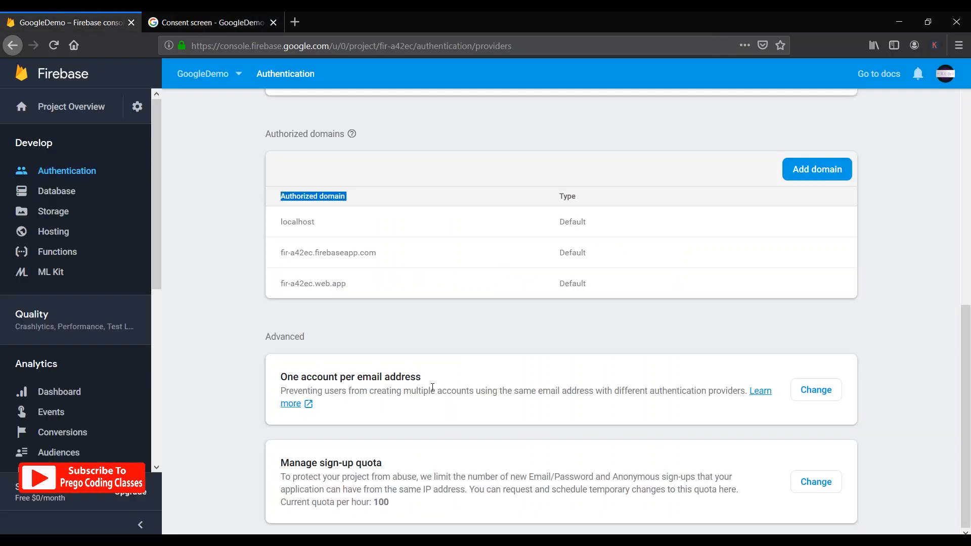
{"action": "double_click", "coordinate": [328, 253]}
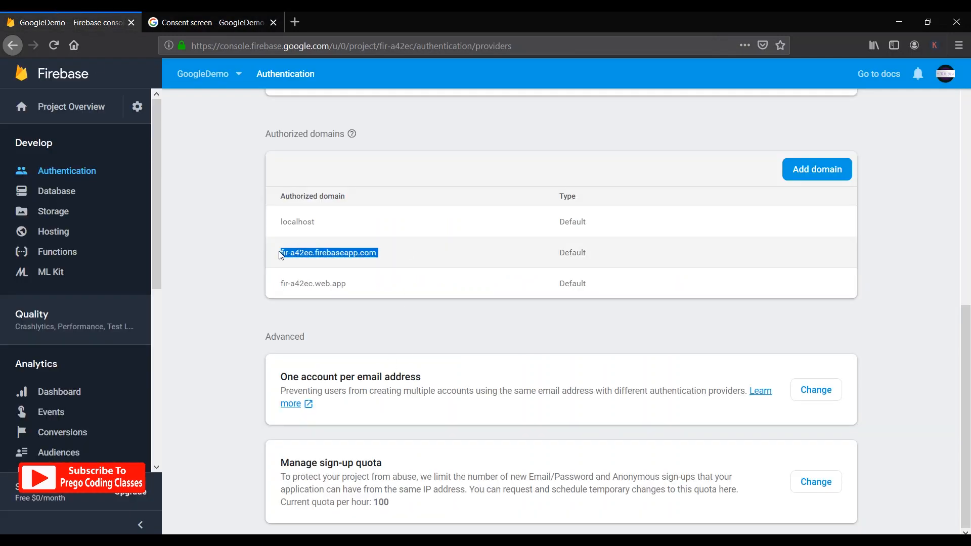
{"action": "left_click", "coordinate": [211, 22]}
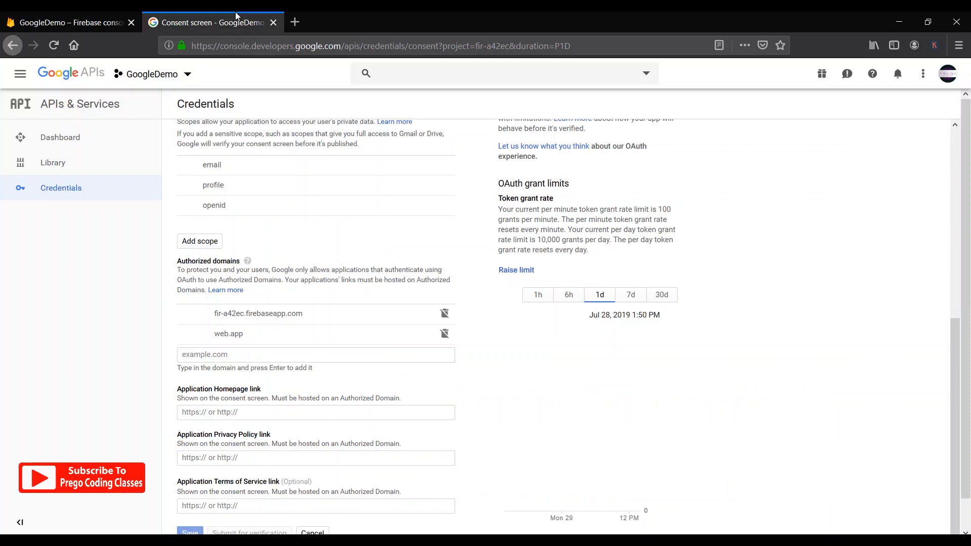
{"action": "left_click", "coordinate": [315, 354]}
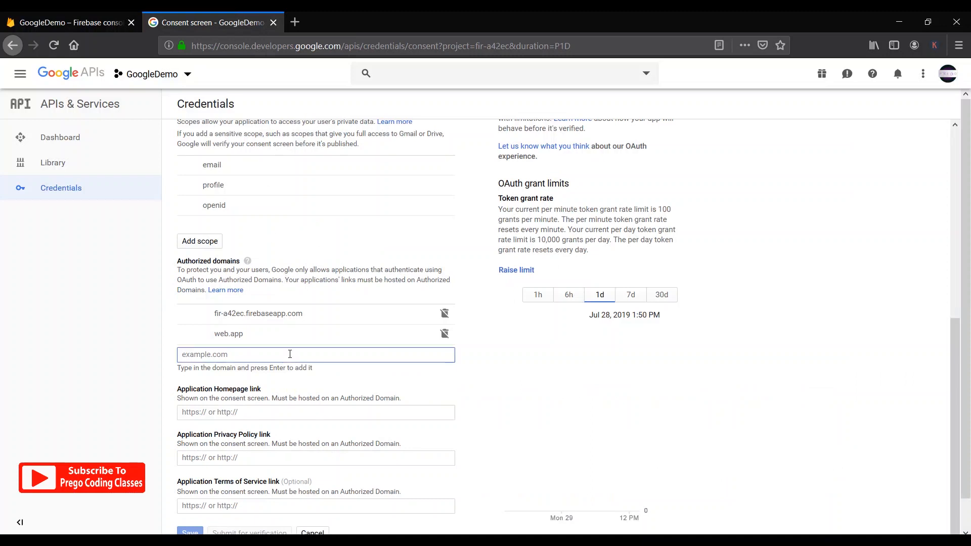
{"action": "type", "text": "fir-a42ec.firebaseapp.com"}
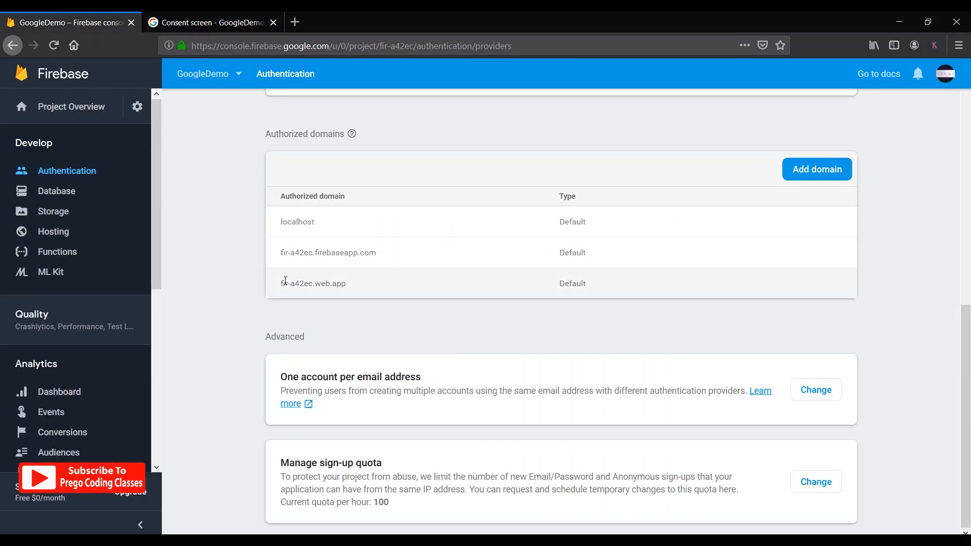
{"action": "mouse_move", "coordinate": [306, 222]}
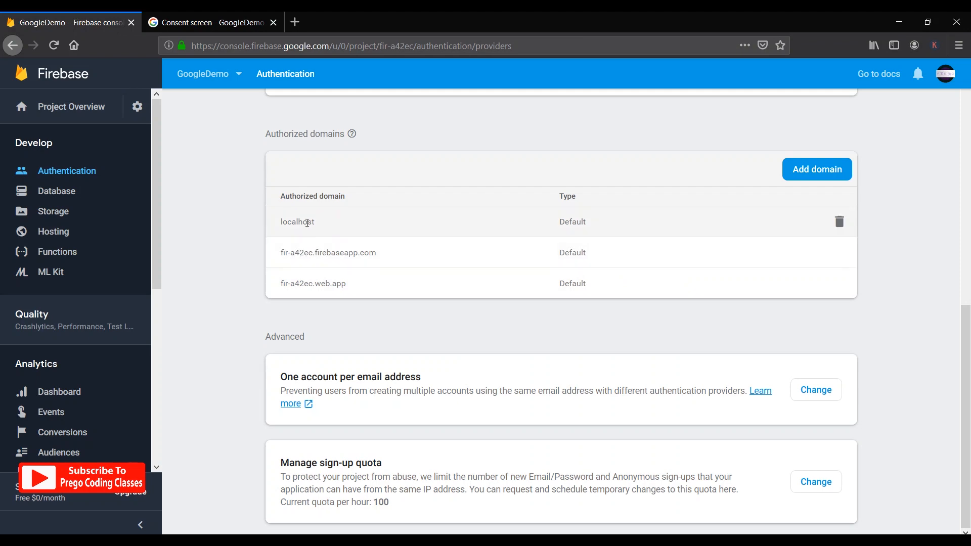
{"action": "left_click", "coordinate": [211, 22]}
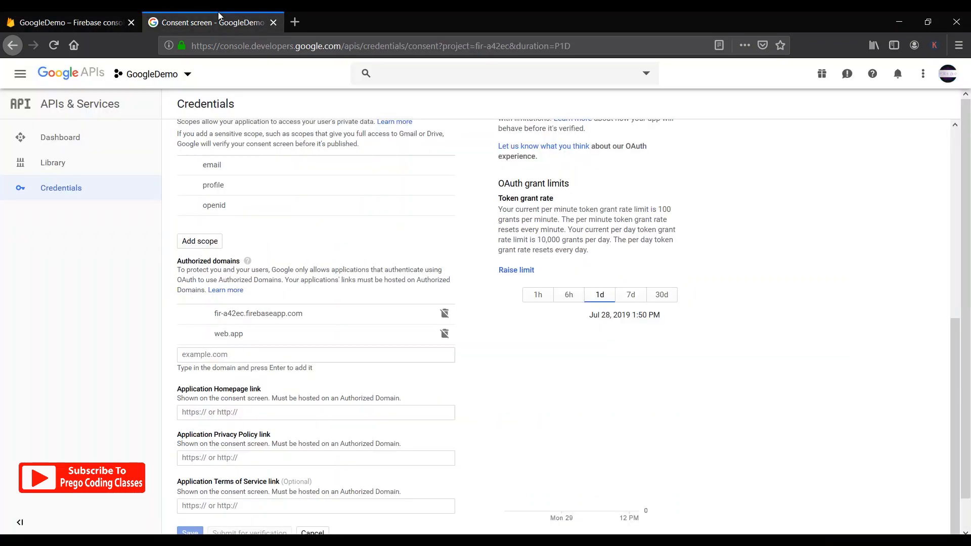
{"action": "mouse_move", "coordinate": [310, 321]}
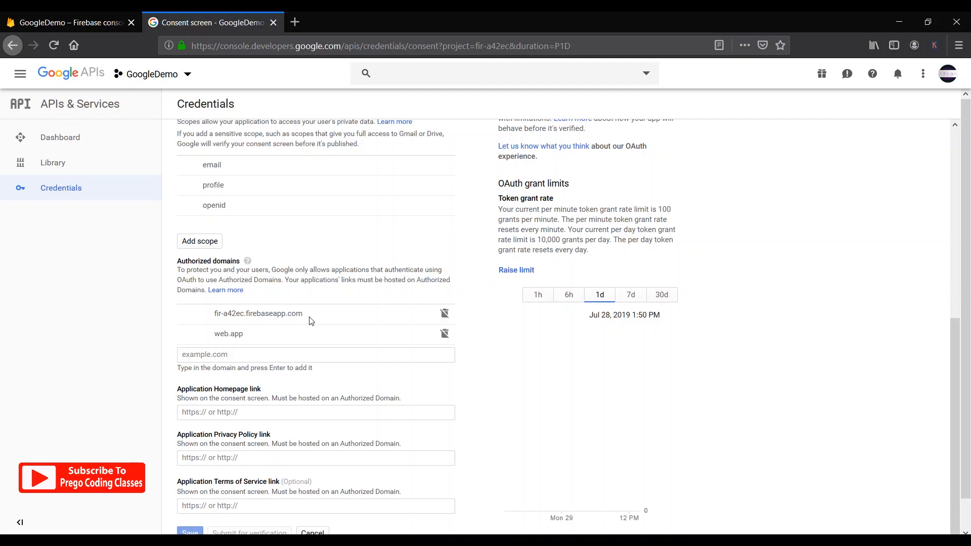
{"action": "left_click", "coordinate": [68, 23]}
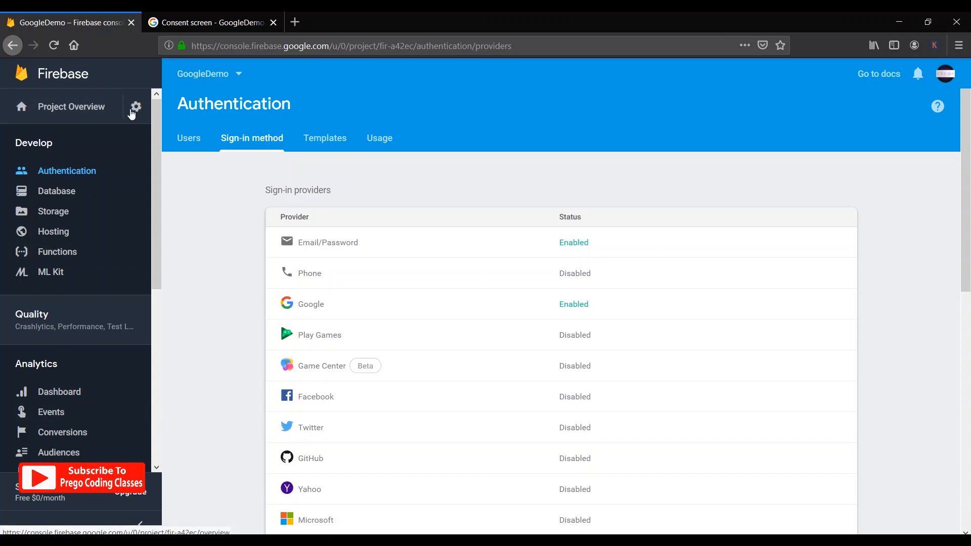
Step: Go to Project settings and view the Android app's SHA-1 certificate fingerprint
{"action": "left_click", "coordinate": [136, 107]}
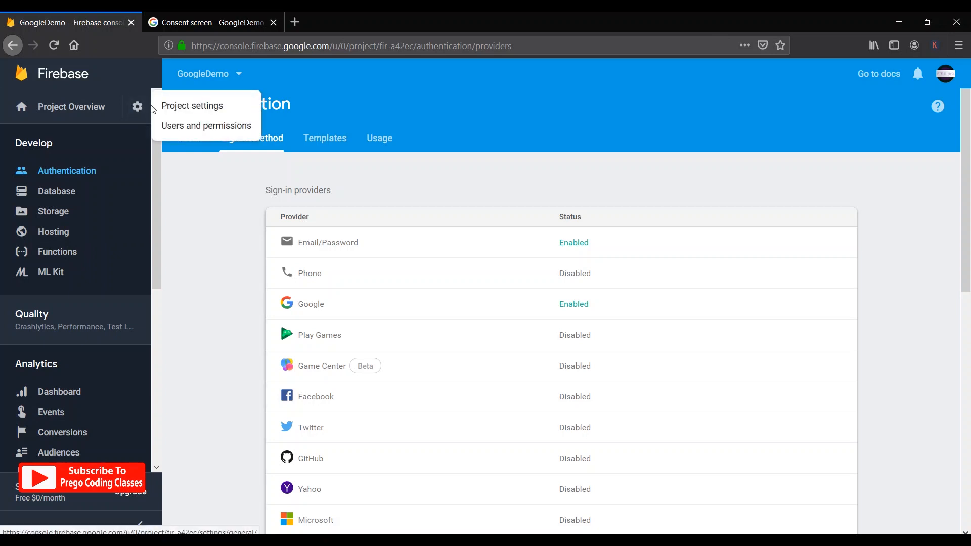
{"action": "left_click", "coordinate": [192, 105]}
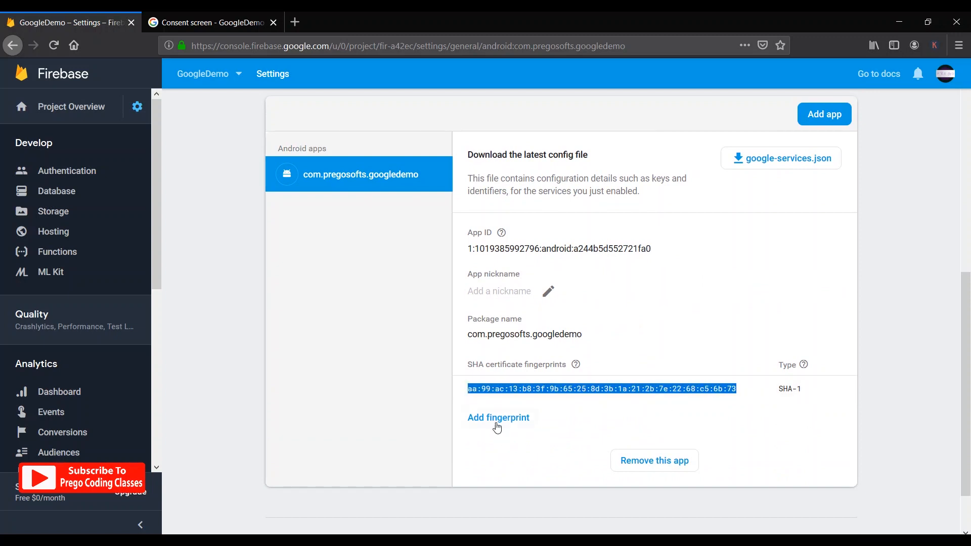
{"action": "left_click", "coordinate": [498, 418]}
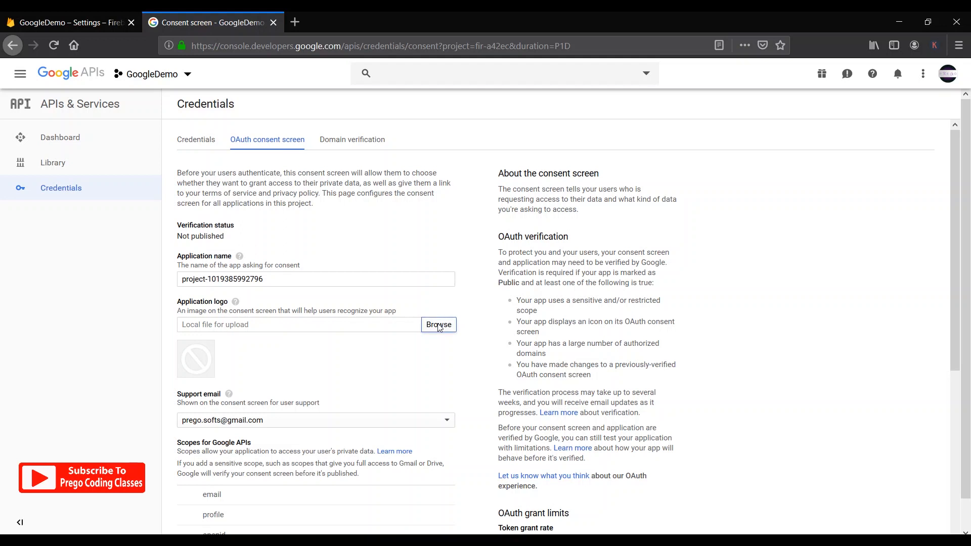
Step: Browse an image for the consent screen's application logo and save the changes
{"action": "left_click", "coordinate": [438, 325]}
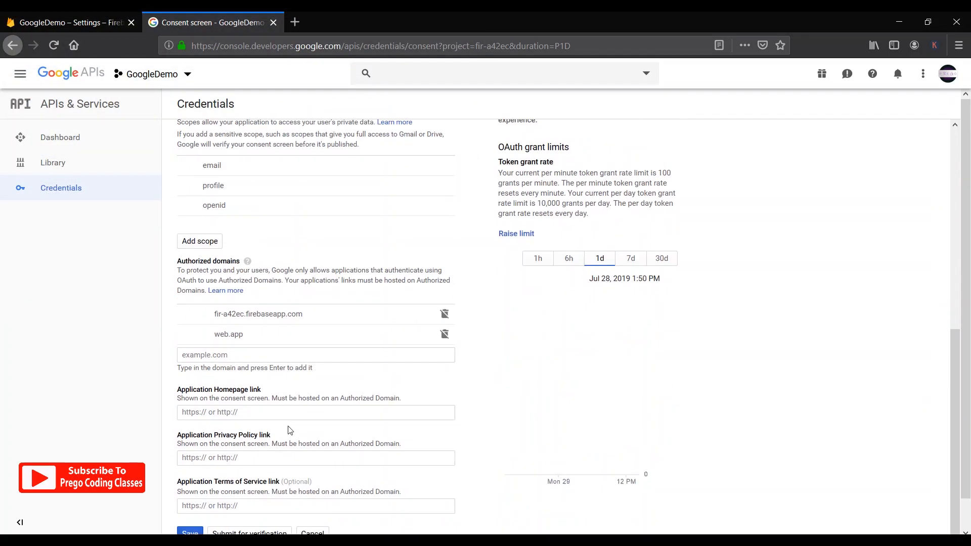
{"action": "left_click", "coordinate": [190, 532]}
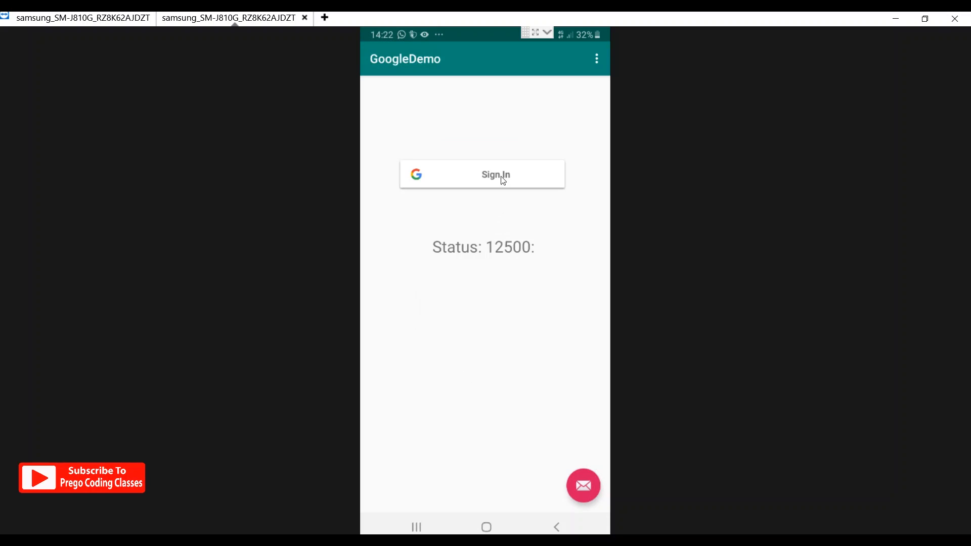
Step: Sign in to GoogleDemo, choosing the third Google account from the account chooser
{"action": "left_click", "coordinate": [481, 174]}
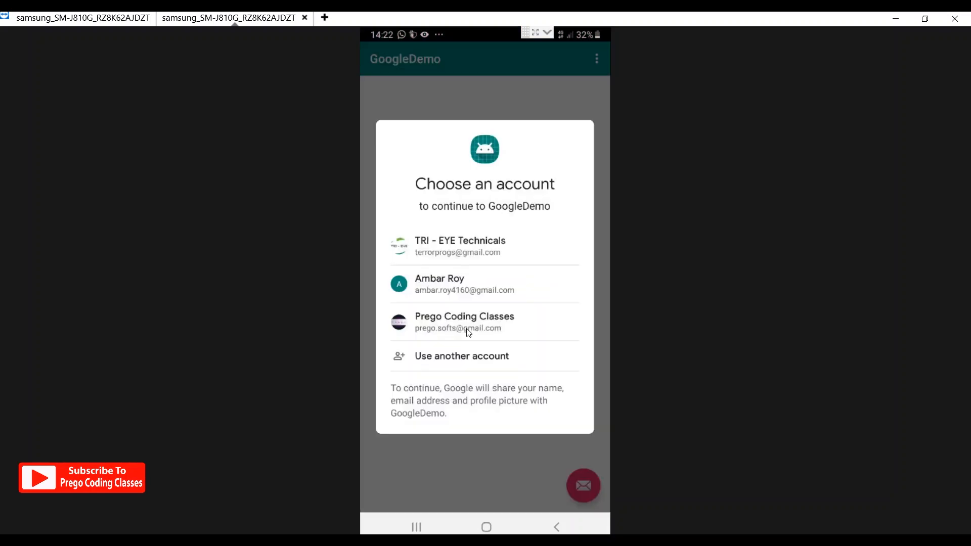
{"action": "left_click", "coordinate": [464, 321]}
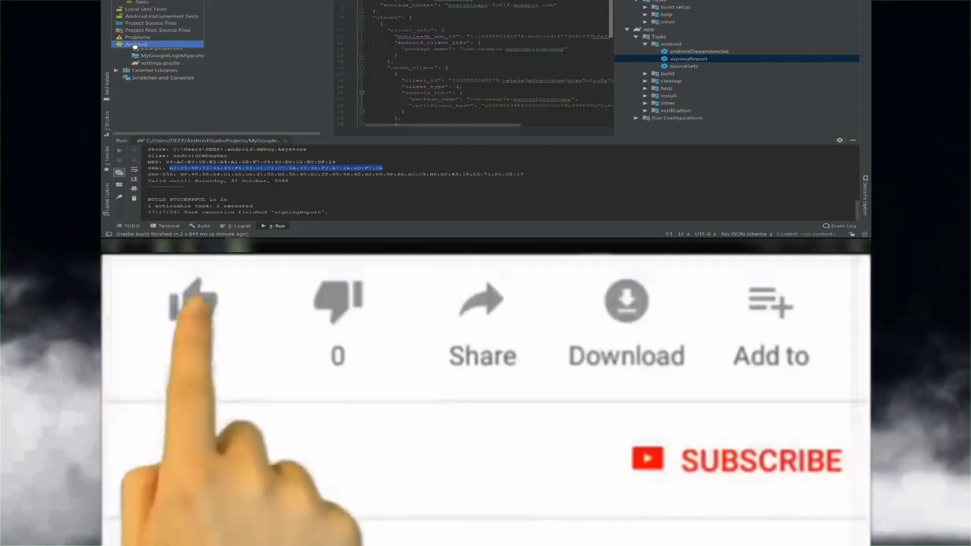
{"action": "left_click", "coordinate": [192, 301]}
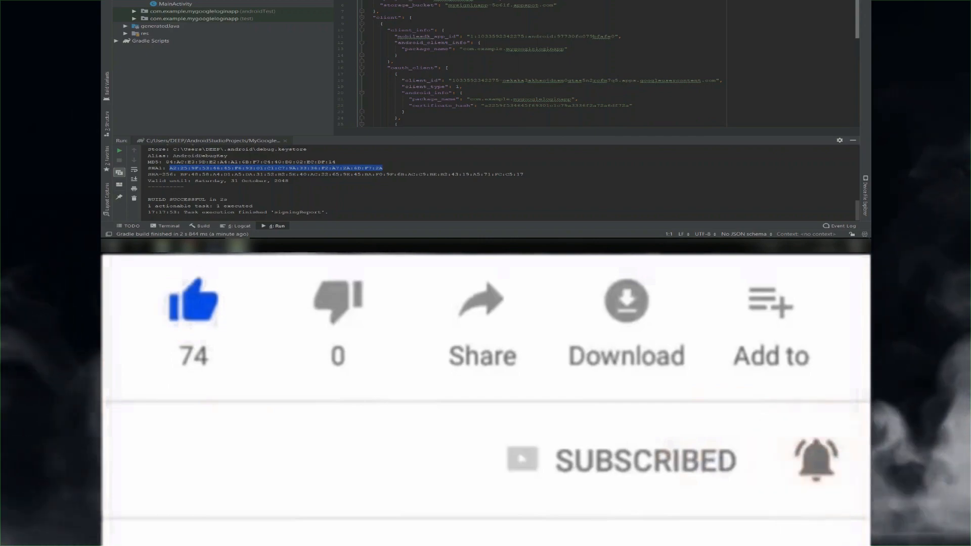